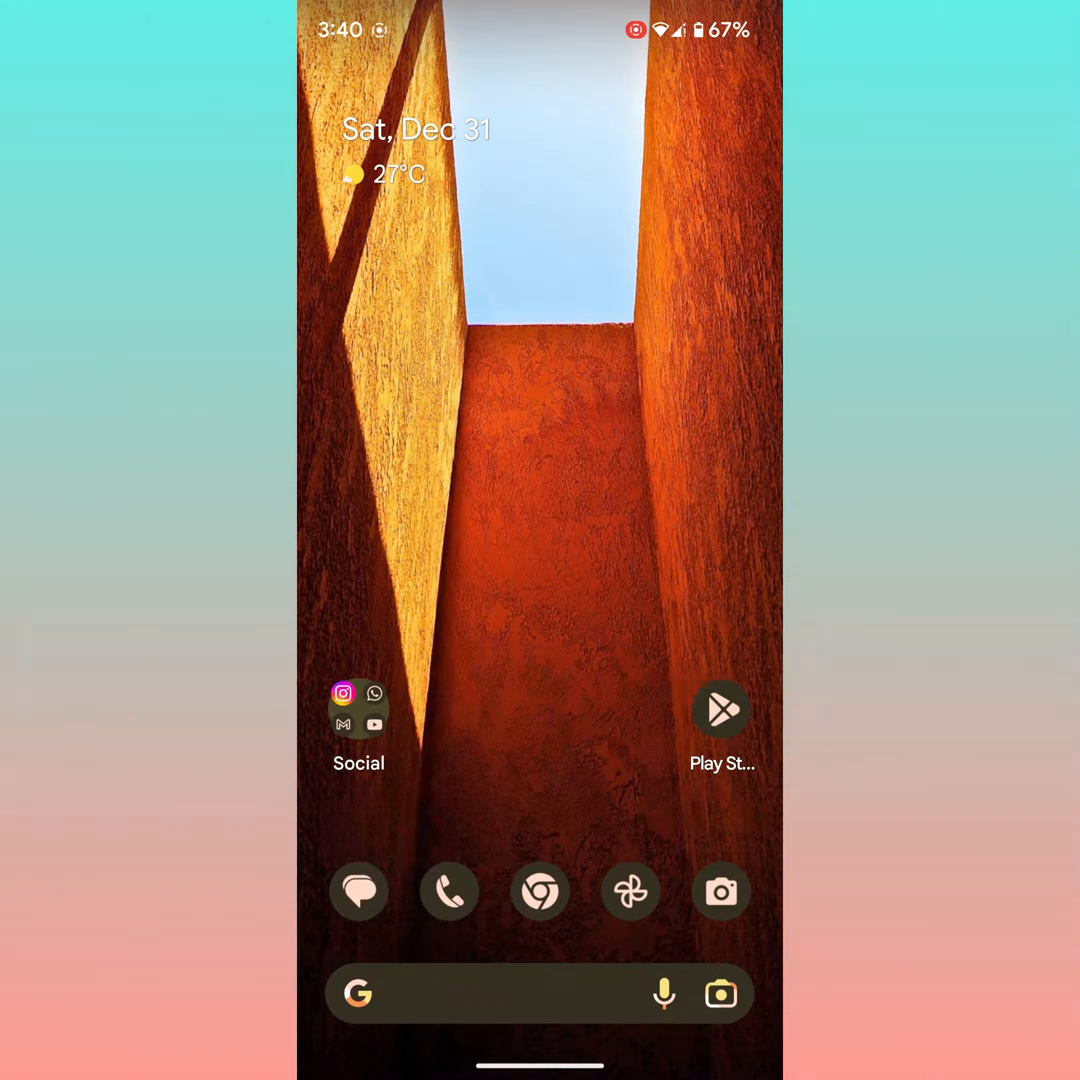
- Launch Instagram from the Social folder and go to the account's own profile page
{"action": "left_click", "coordinate": [358, 718]}
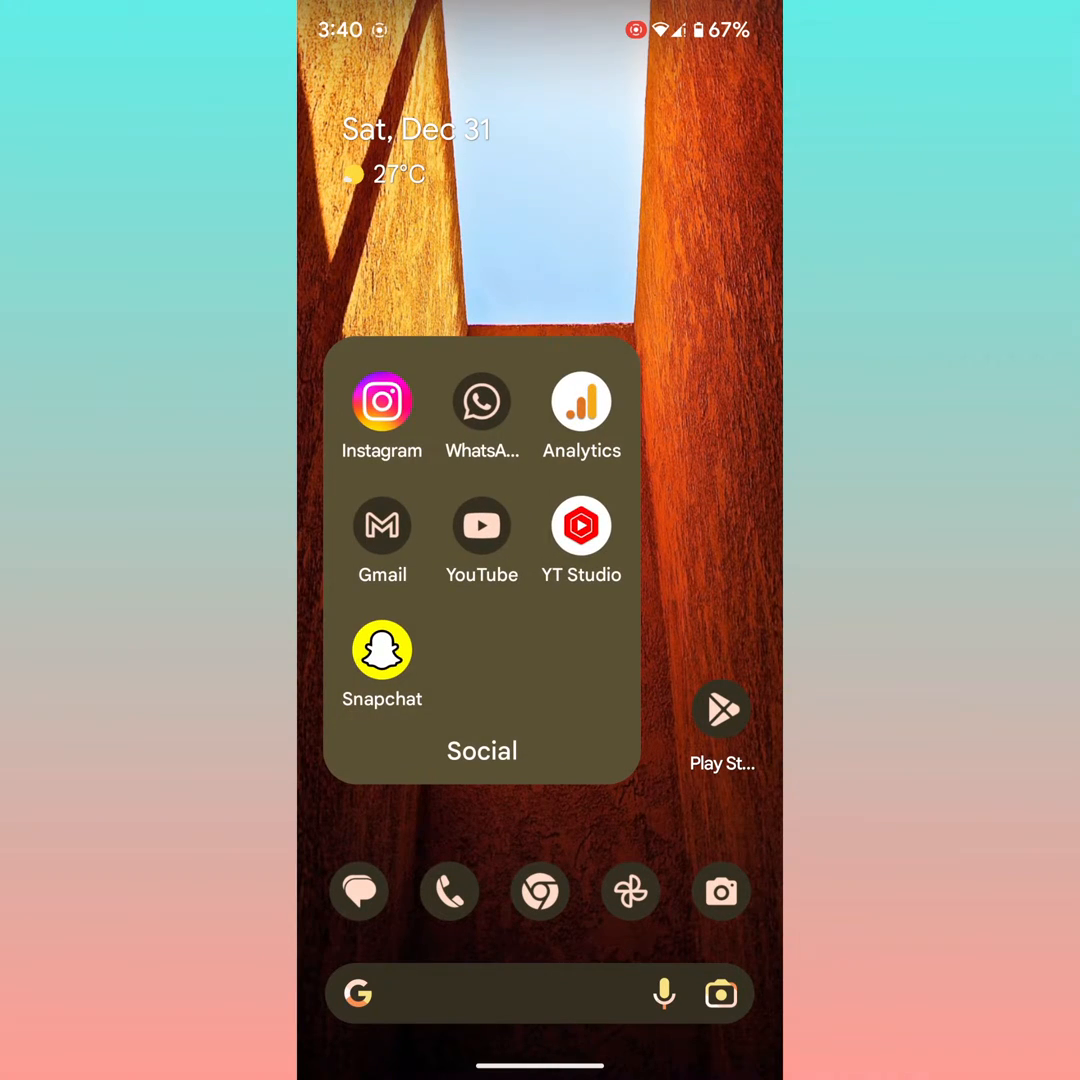
{"action": "left_click", "coordinate": [382, 404]}
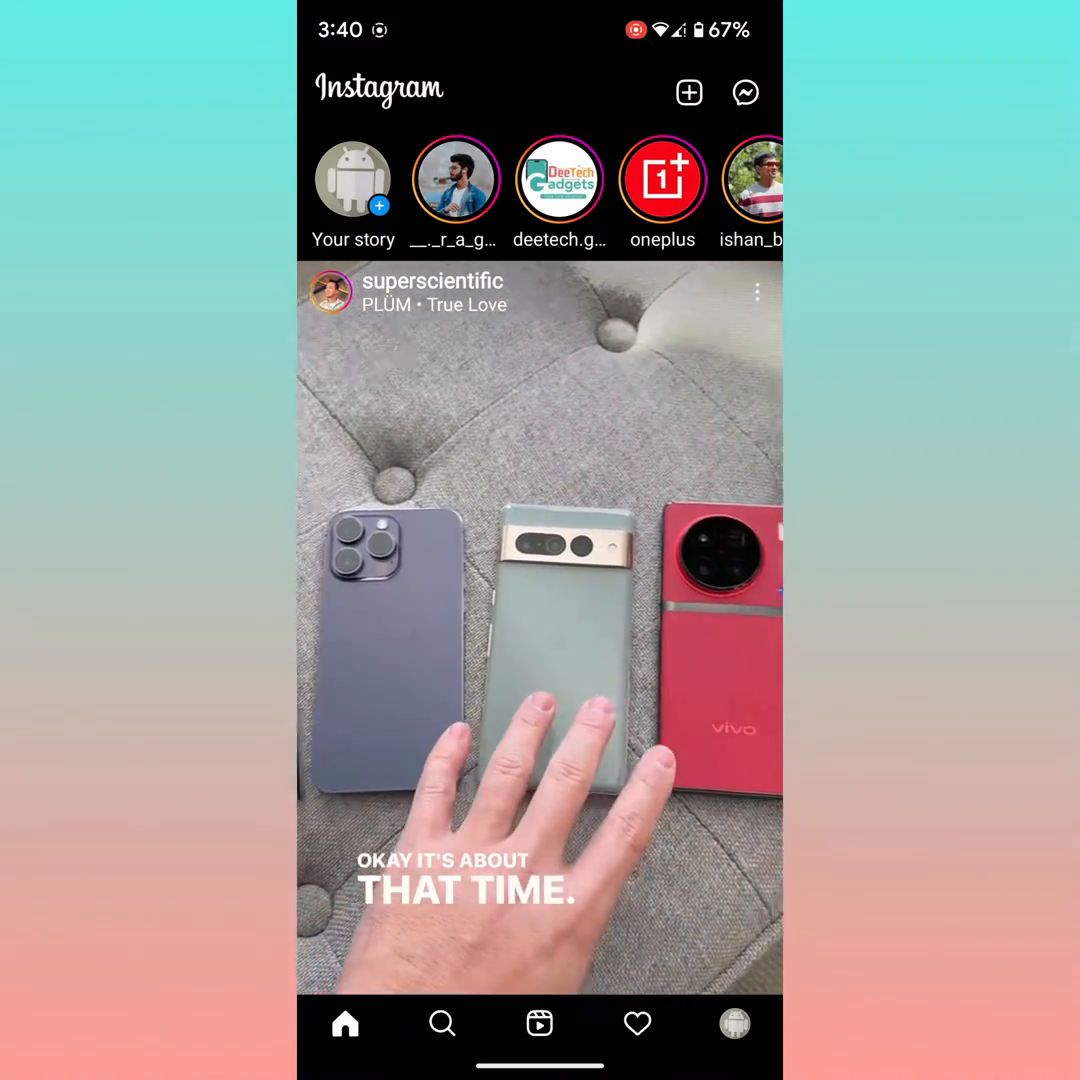
{"action": "left_click", "coordinate": [734, 1024]}
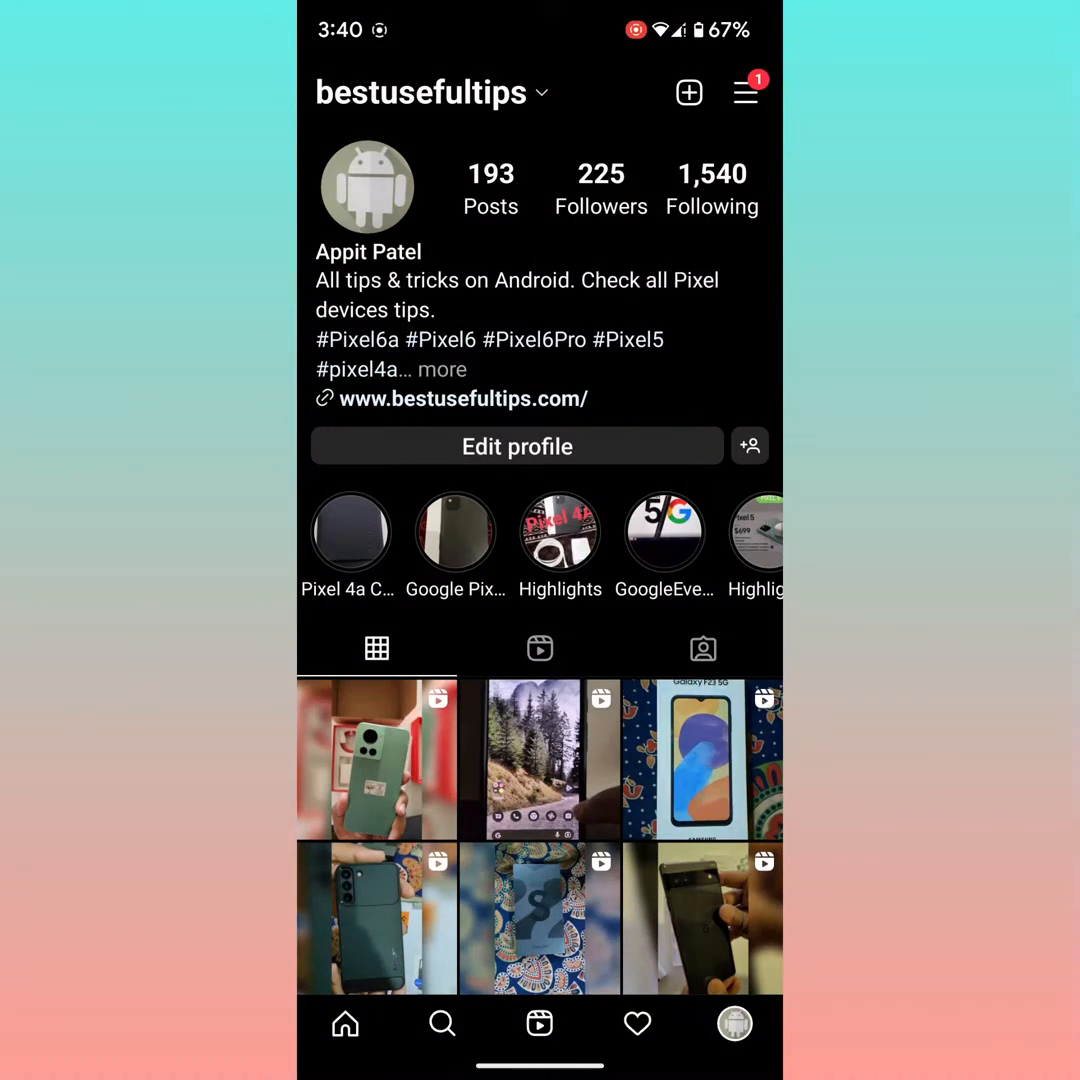
- Reach Browser settings through the menu, Settings and Account
{"action": "left_click", "coordinate": [744, 92]}
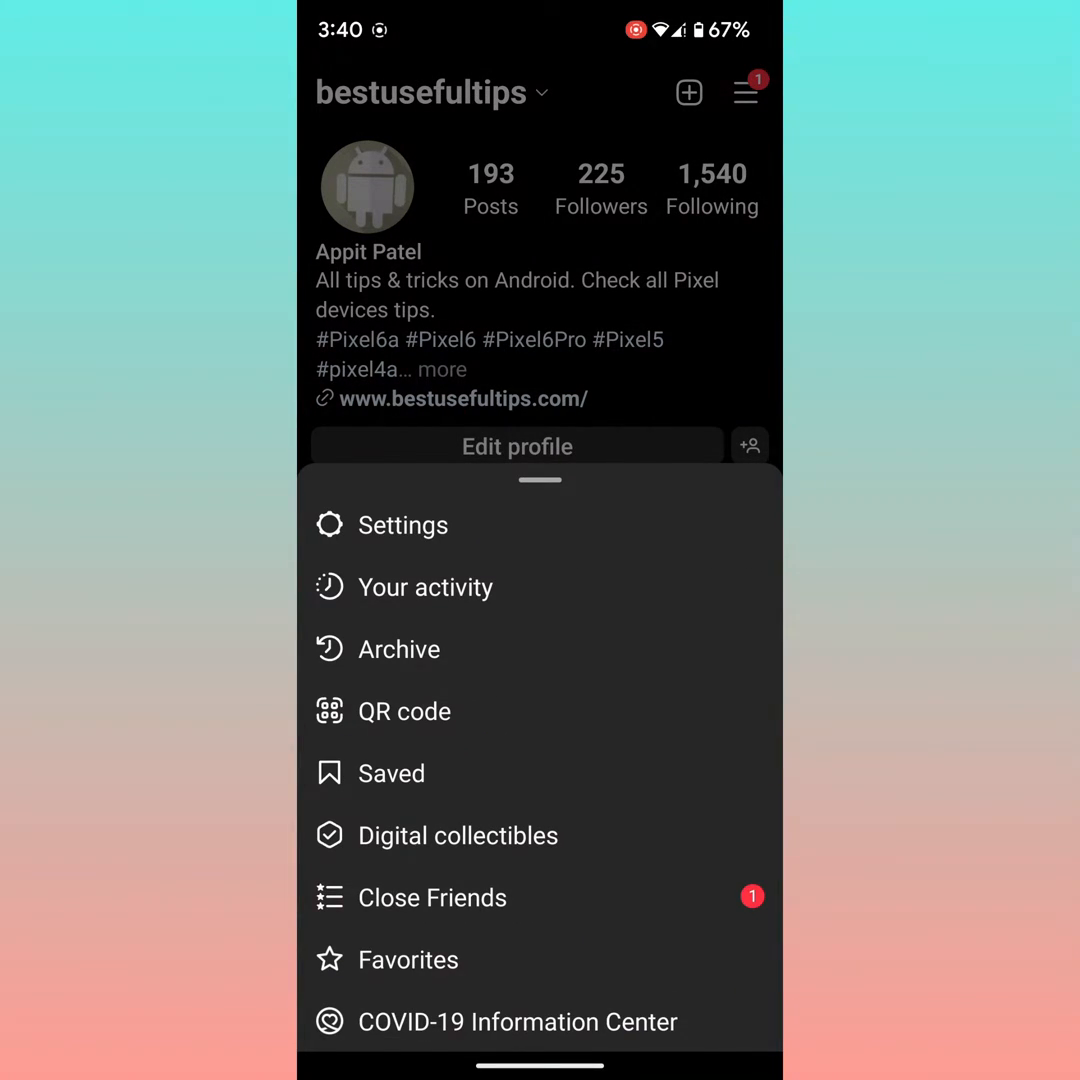
{"action": "left_click", "coordinate": [404, 524]}
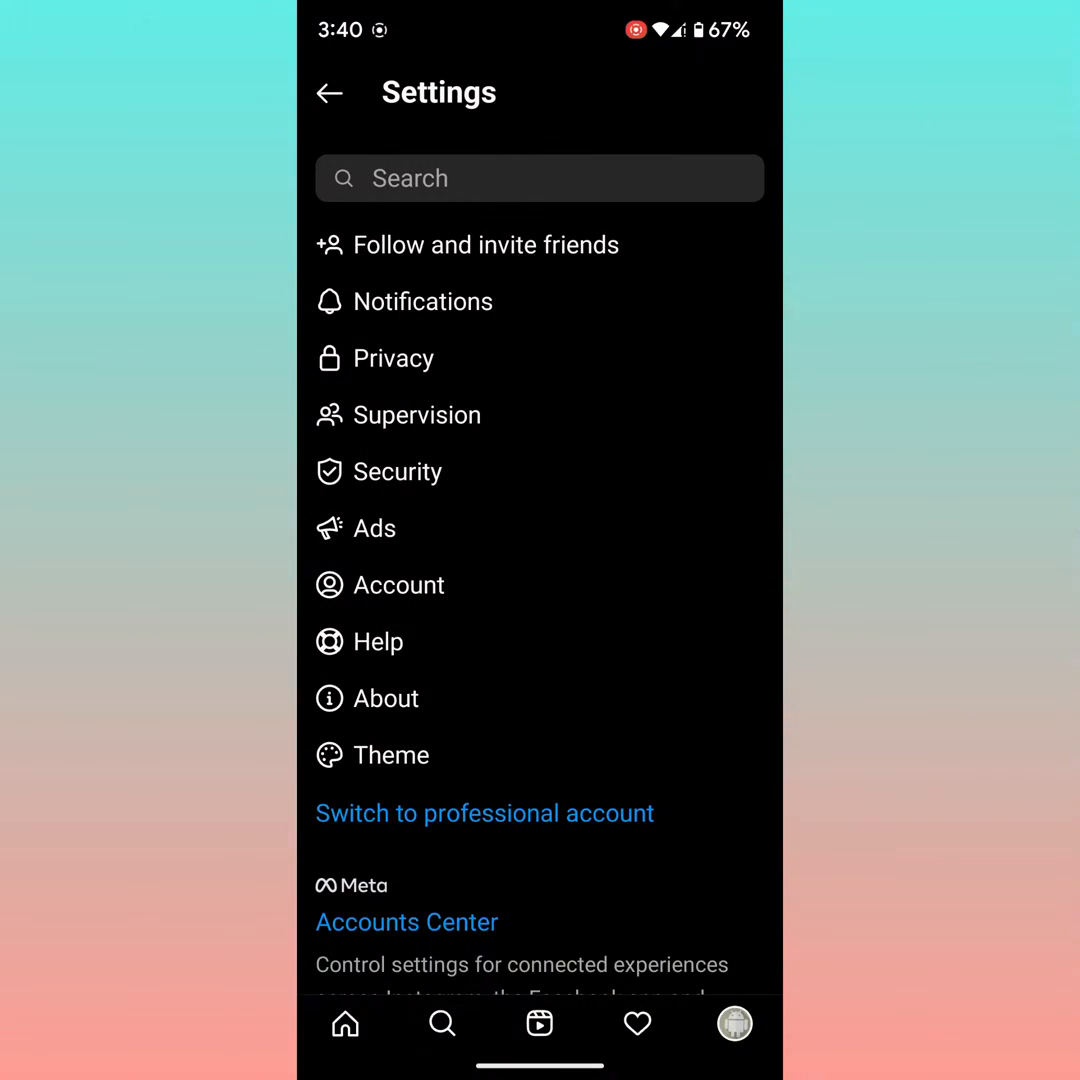
{"action": "left_click", "coordinate": [398, 584]}
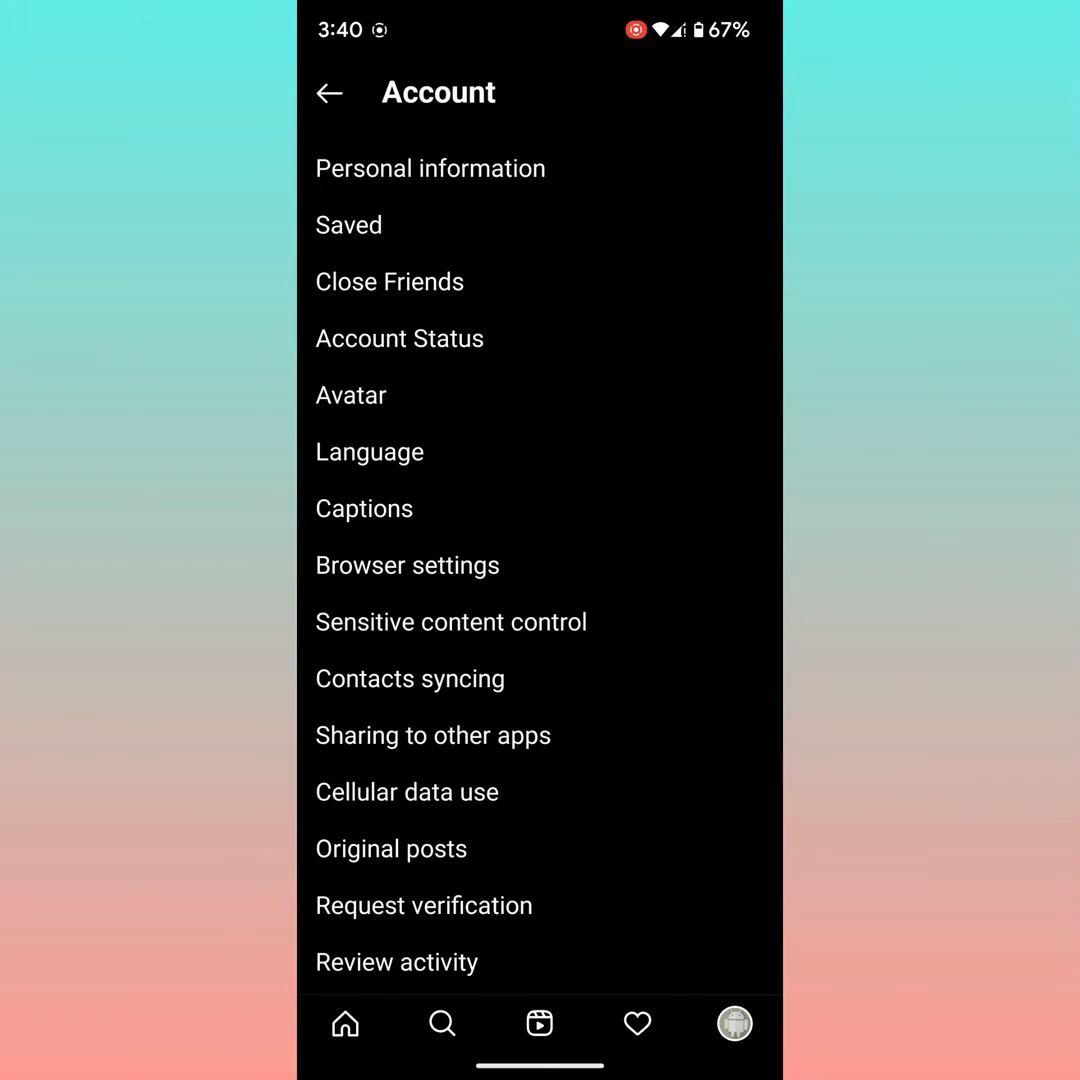
{"action": "left_click", "coordinate": [408, 564]}
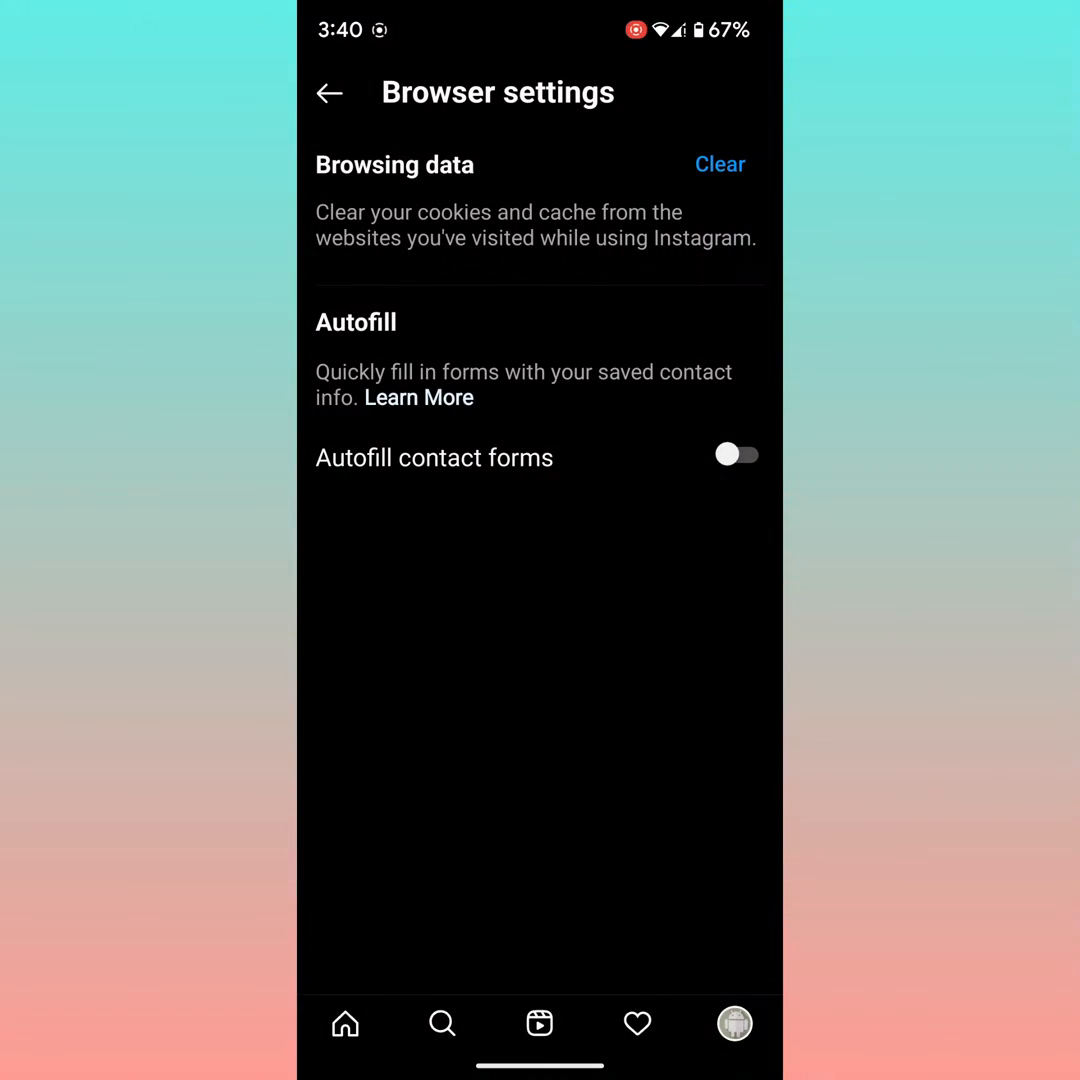
- Clear Instagram's in-app browsing data and confirm with Clear Browsing Data
{"action": "left_click", "coordinate": [720, 164]}
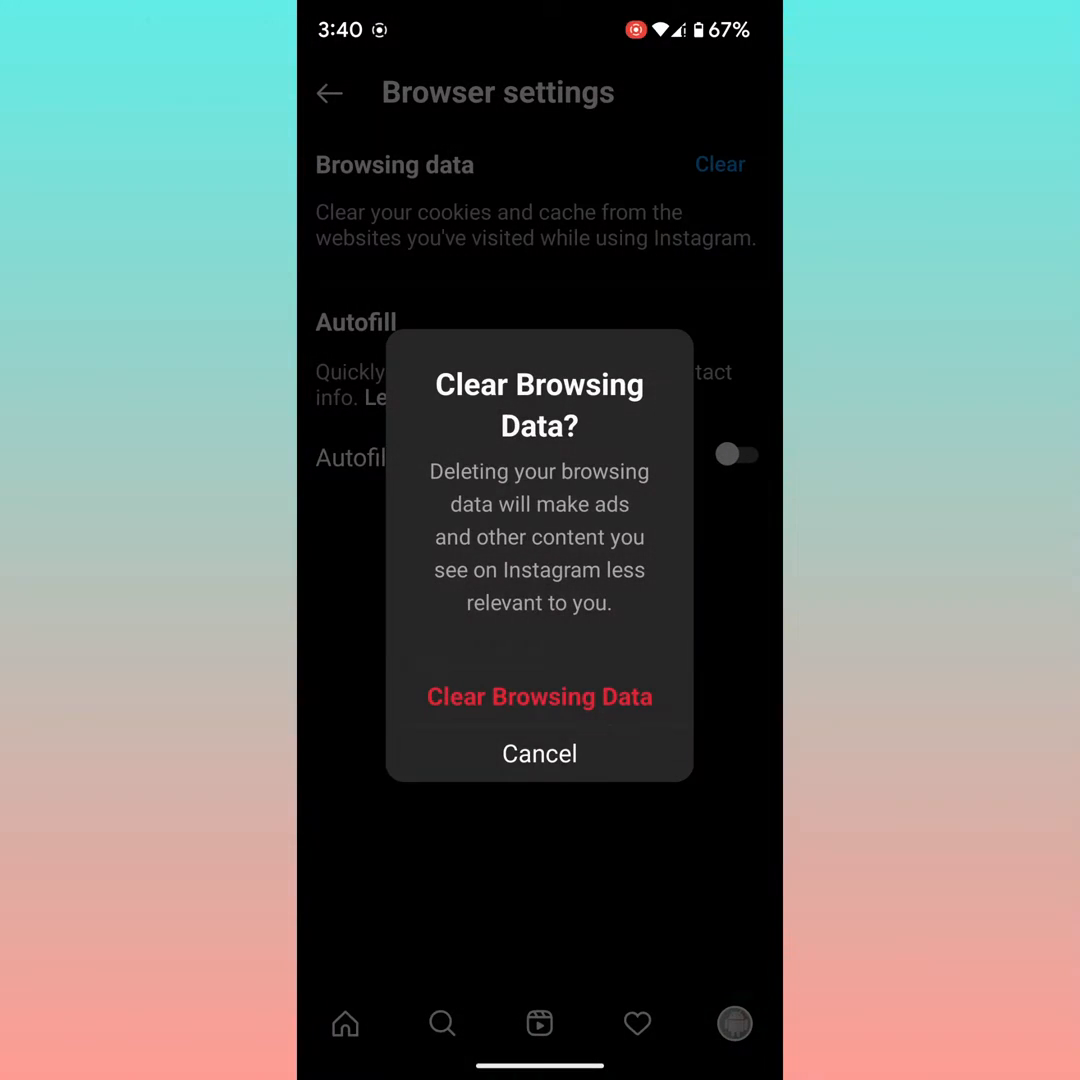
{"action": "left_click", "coordinate": [540, 752]}
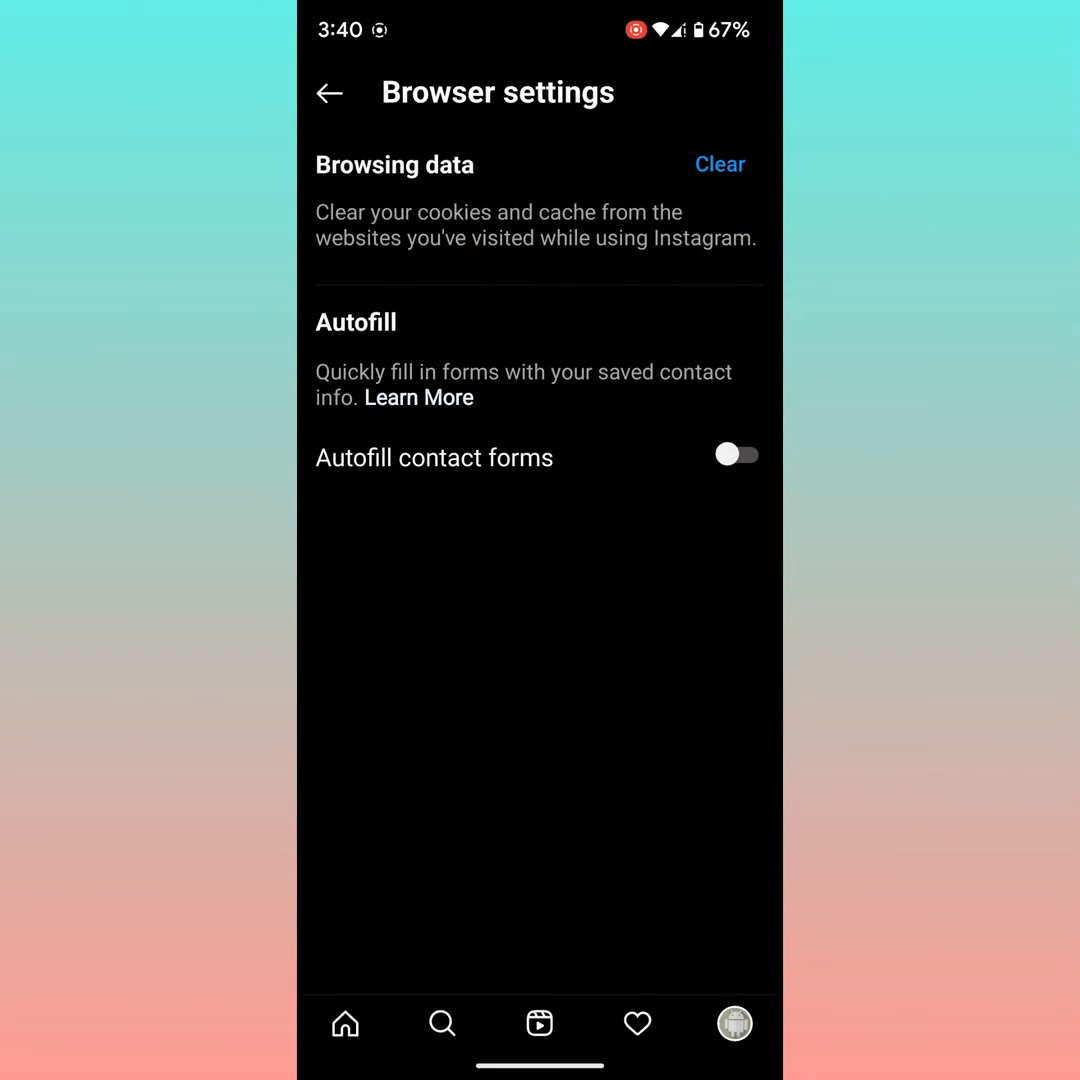
{"action": "left_click", "coordinate": [720, 164]}
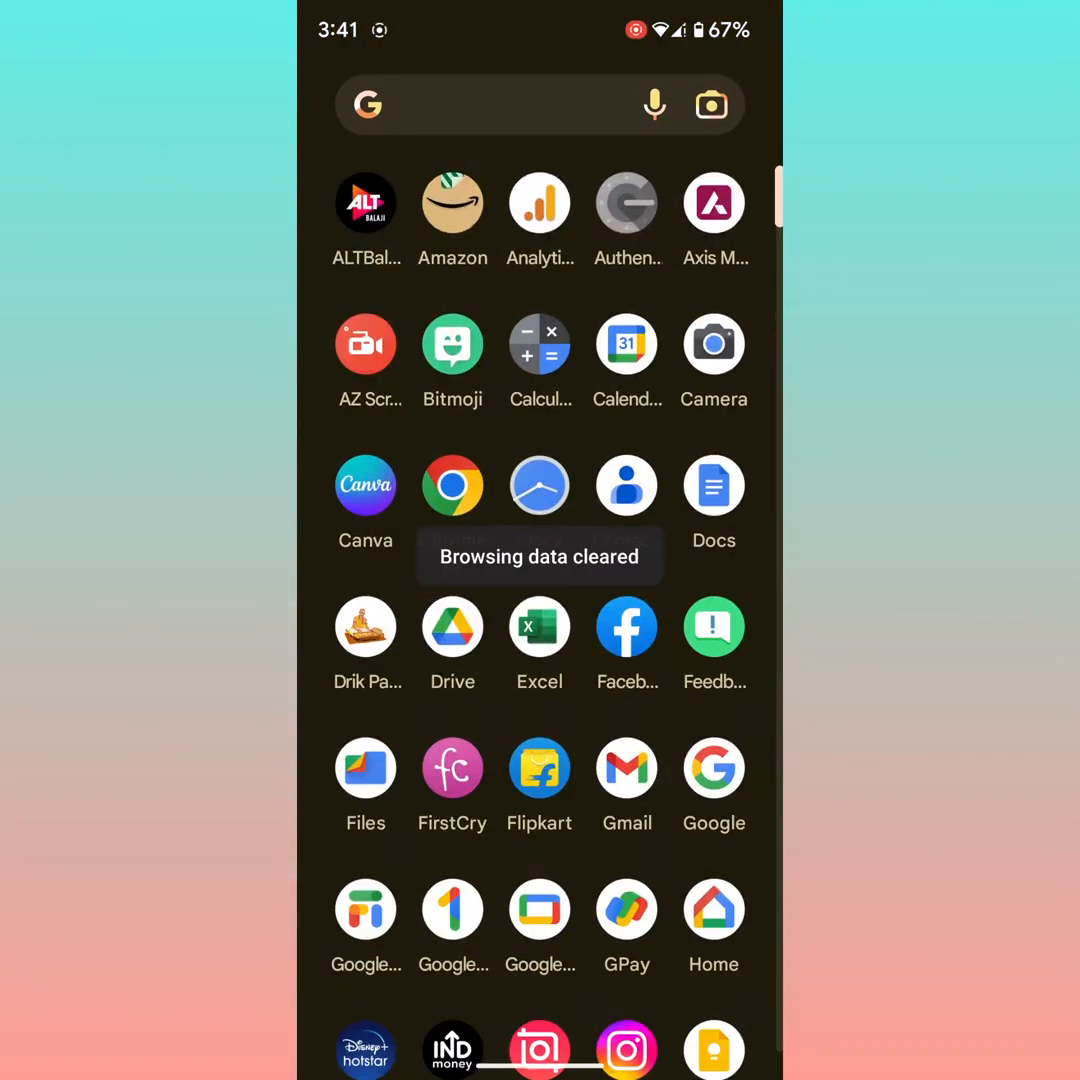
- Go to Android Settings and scroll the app list toward Instagram's storage page
{"action": "scroll", "scroll_direction": "down", "scroll_amount": 3}
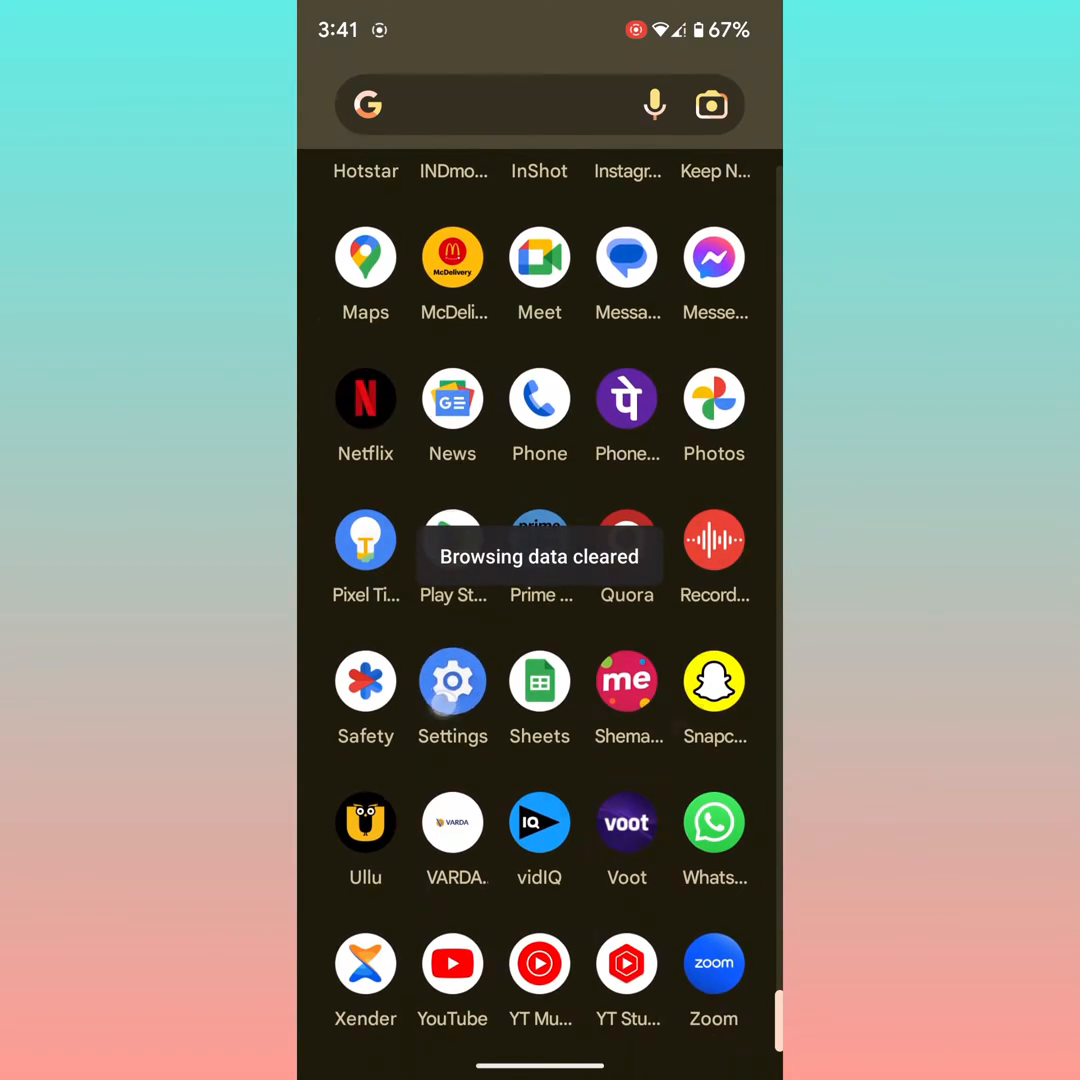
{"action": "left_click", "coordinate": [452, 680]}
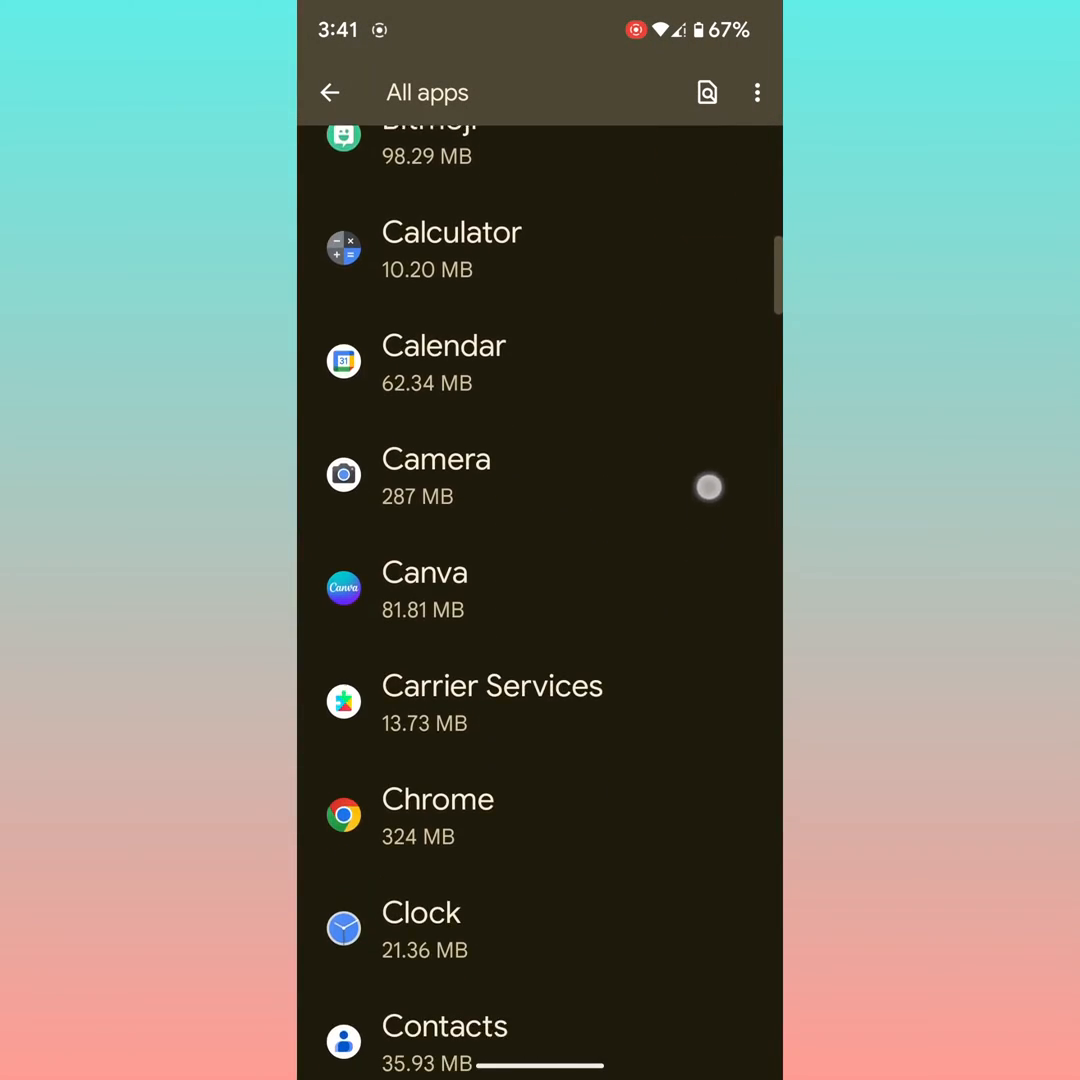
{"action": "scroll", "scroll_direction": "down", "scroll_amount": 3}
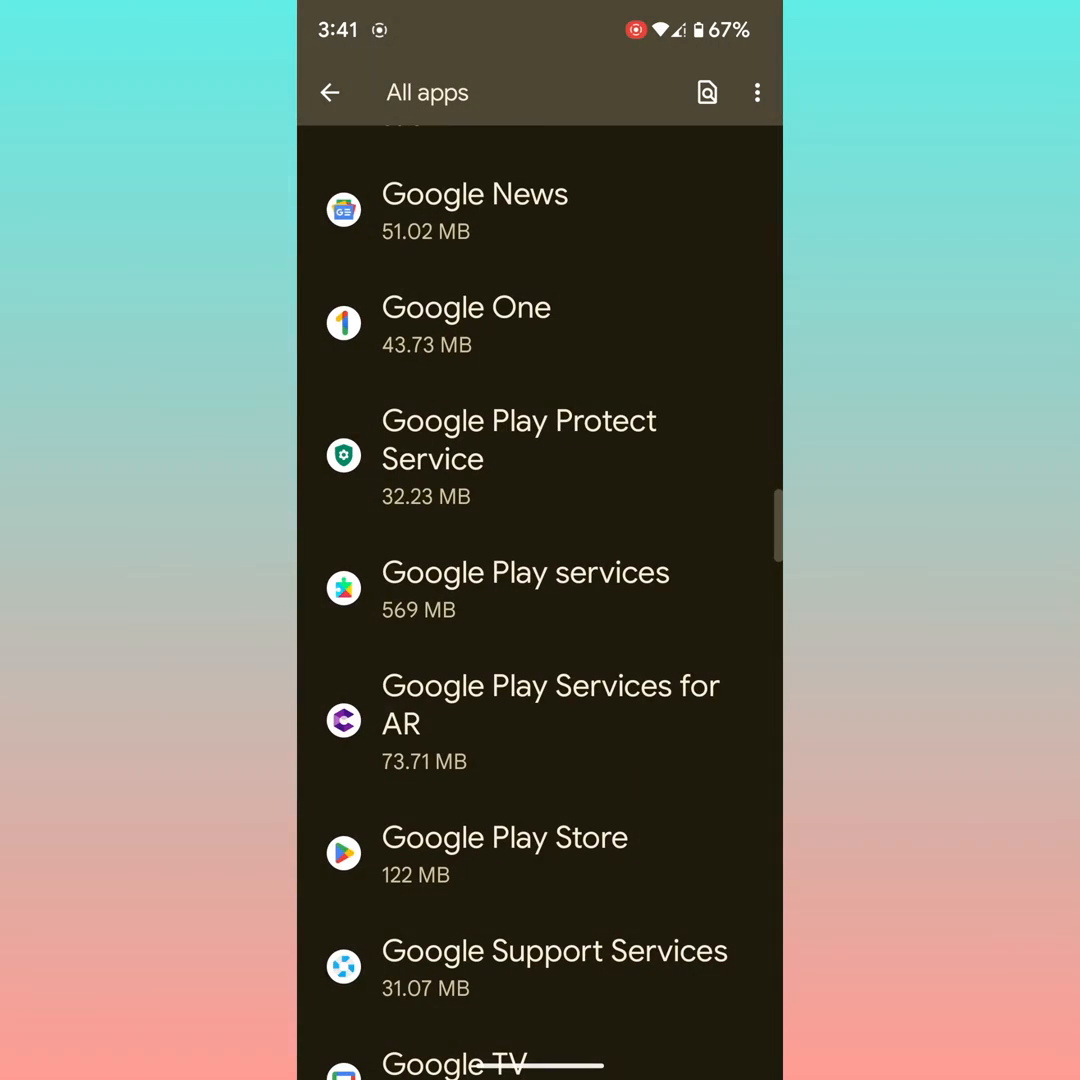
{"action": "scroll", "scroll_direction": "down", "scroll_amount": 3}
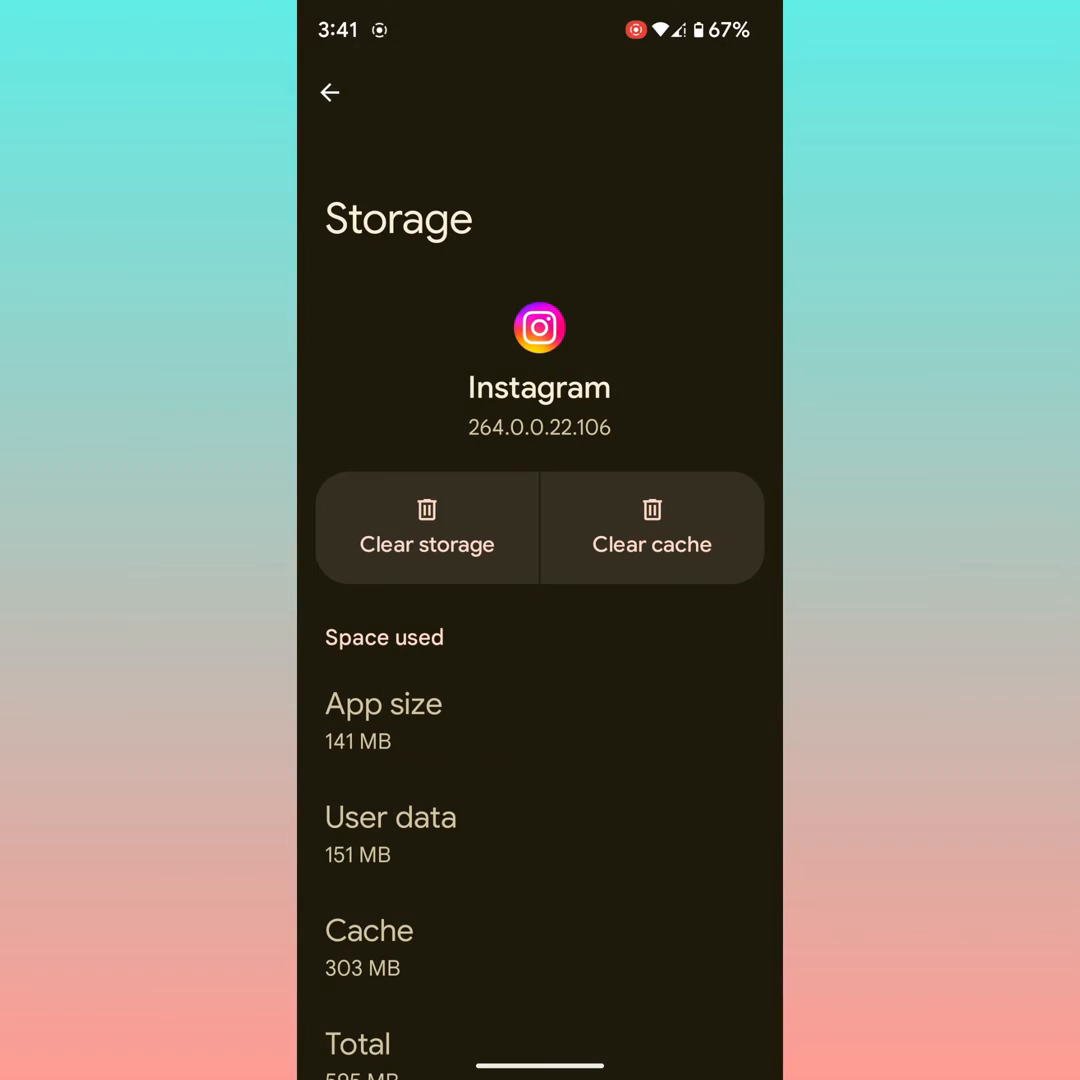
- Clear Instagram's 303 MB cache, then clear its storage and confirm with Delete
{"action": "left_click", "coordinate": [652, 528]}
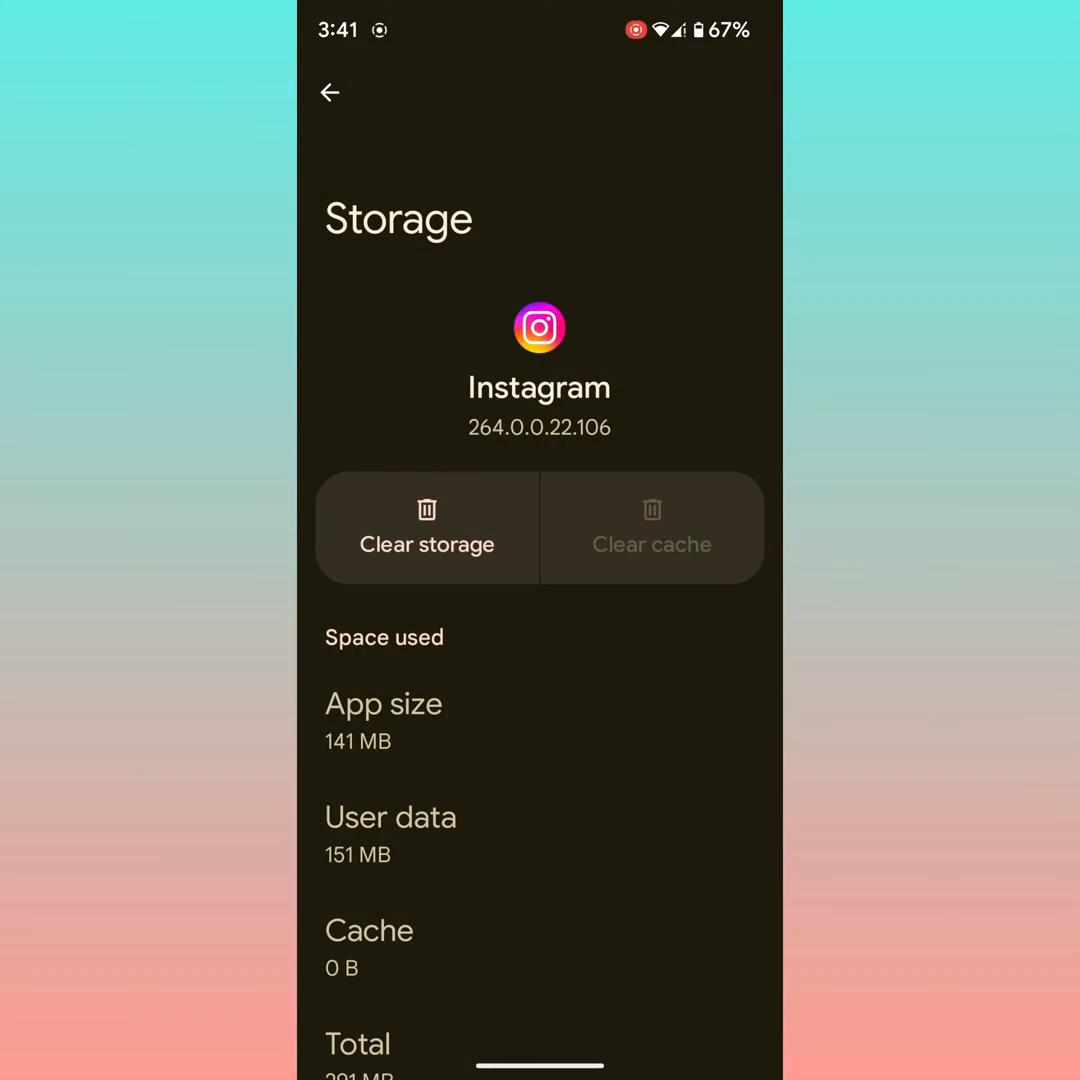
{"action": "left_click", "coordinate": [426, 528]}
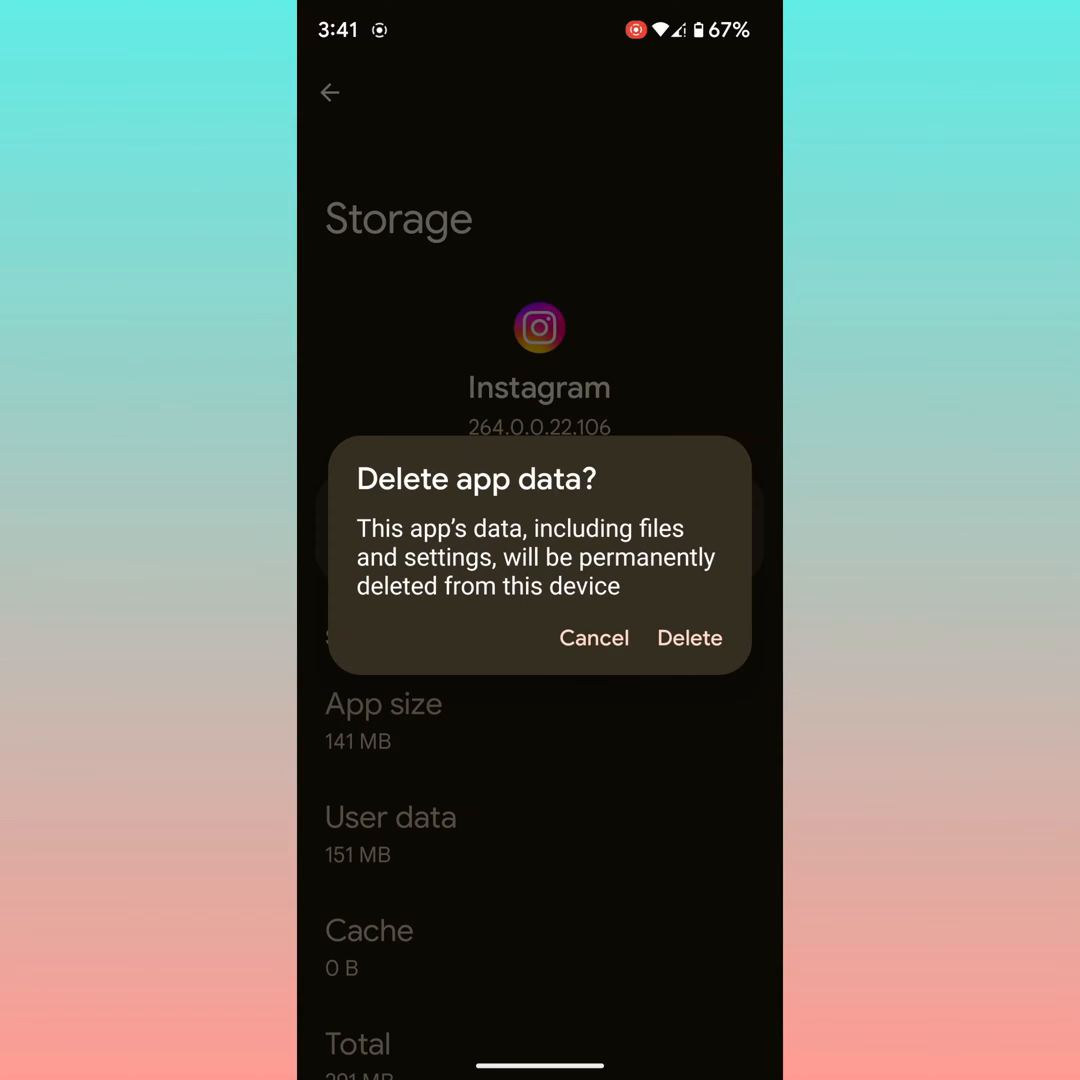
{"action": "left_click", "coordinate": [592, 638]}
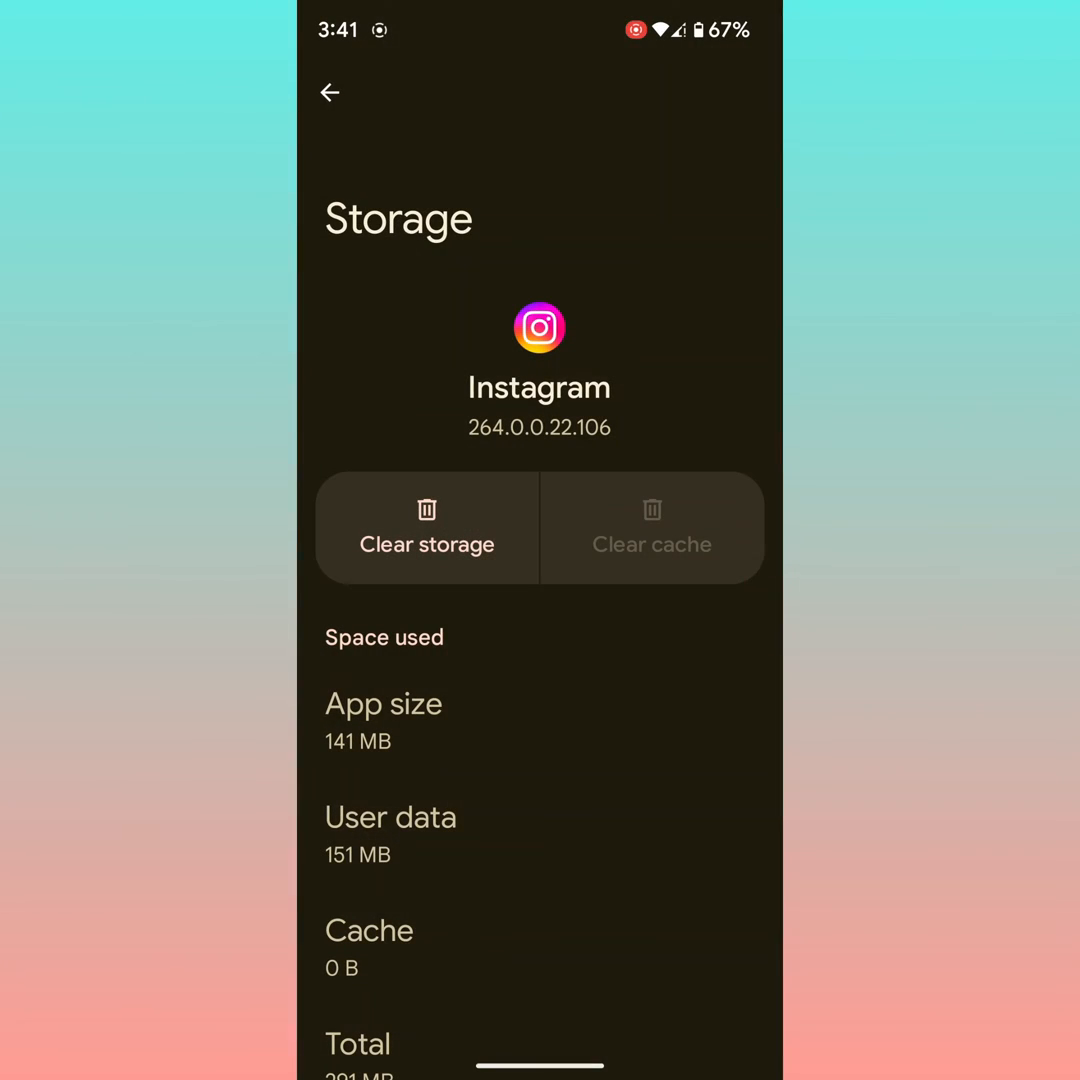